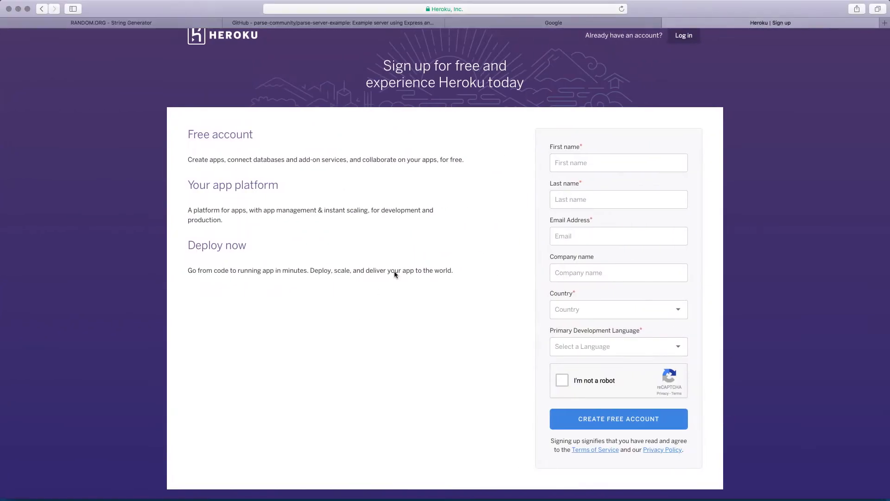
{"action": "mouse_move", "coordinate": [430, 163]}
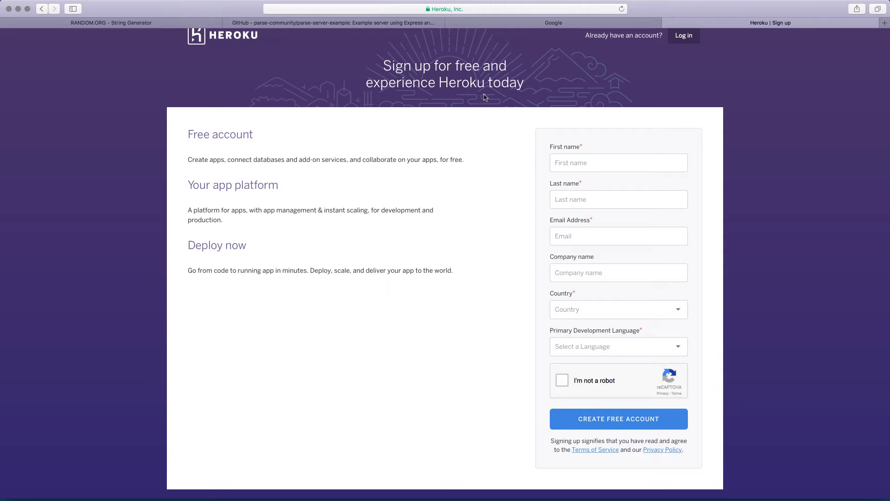
{"action": "mouse_move", "coordinate": [574, 216]}
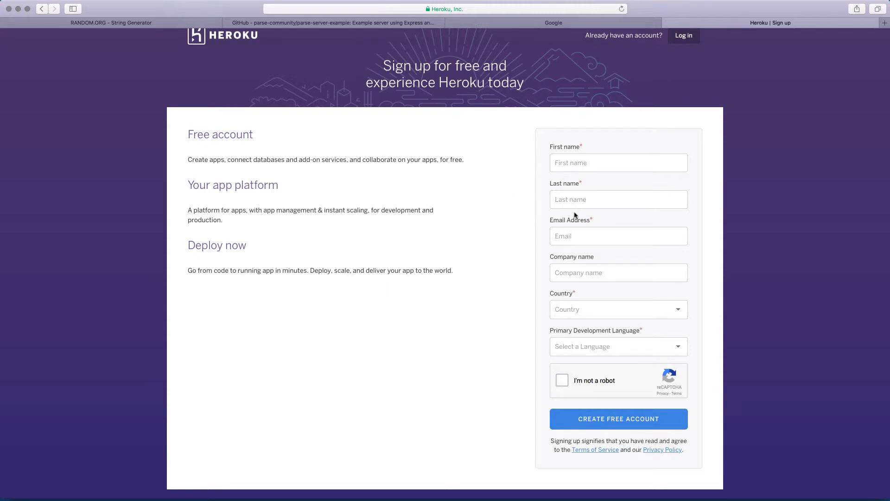
{"action": "mouse_move", "coordinate": [572, 314]}
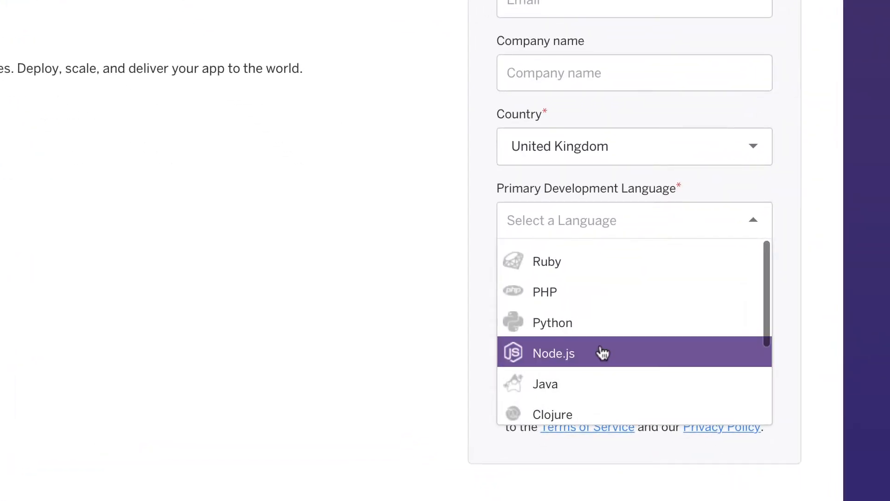
- Scroll the Heroku sign-up form down to the Country and language fields
{"action": "scroll", "scroll_direction": "down", "scroll_amount": 3}
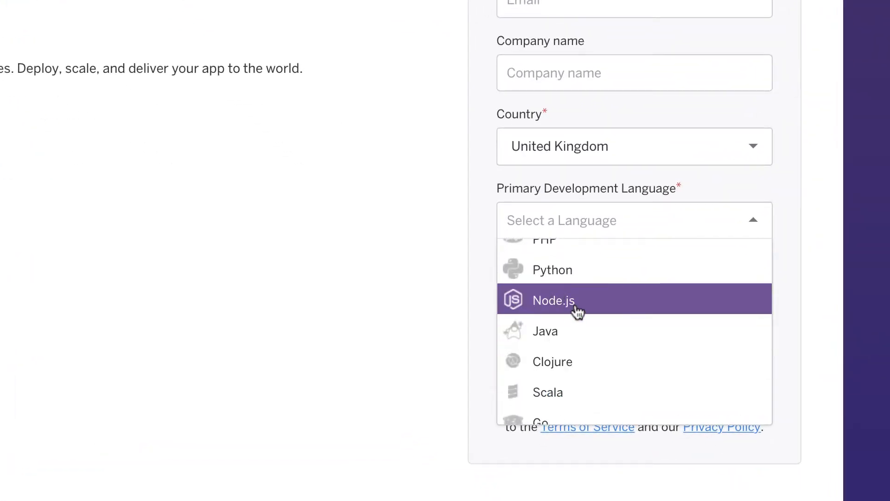
{"action": "mouse_move", "coordinate": [362, 279]}
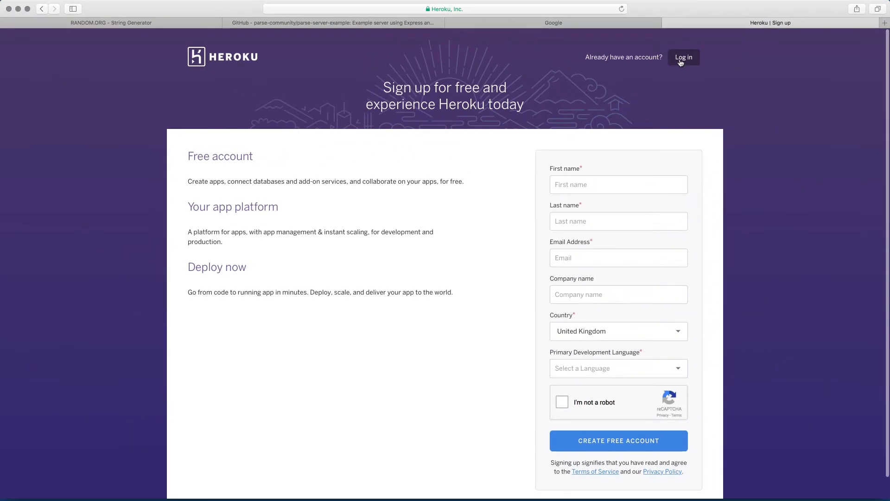
- Sign in to the existing Heroku account and scroll the Google results for 'parse server example' to the GitHub repo
{"action": "left_click", "coordinate": [684, 58]}
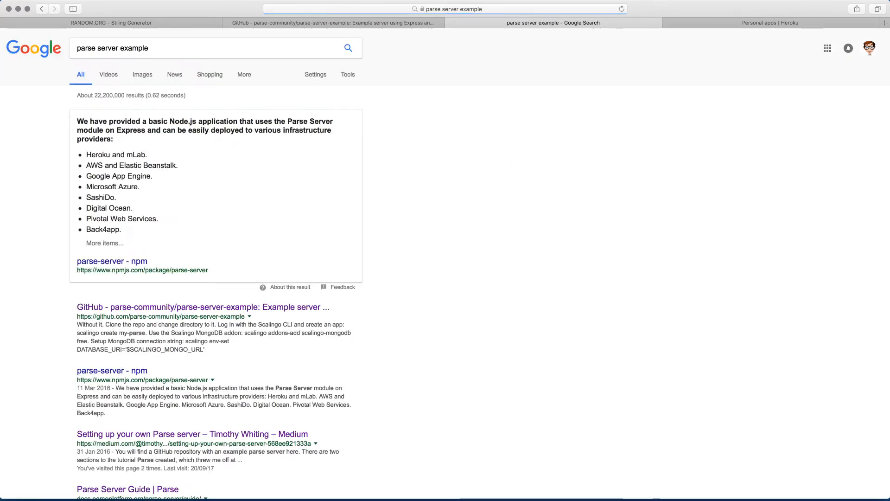
{"action": "scroll", "scroll_direction": "down", "scroll_amount": 3}
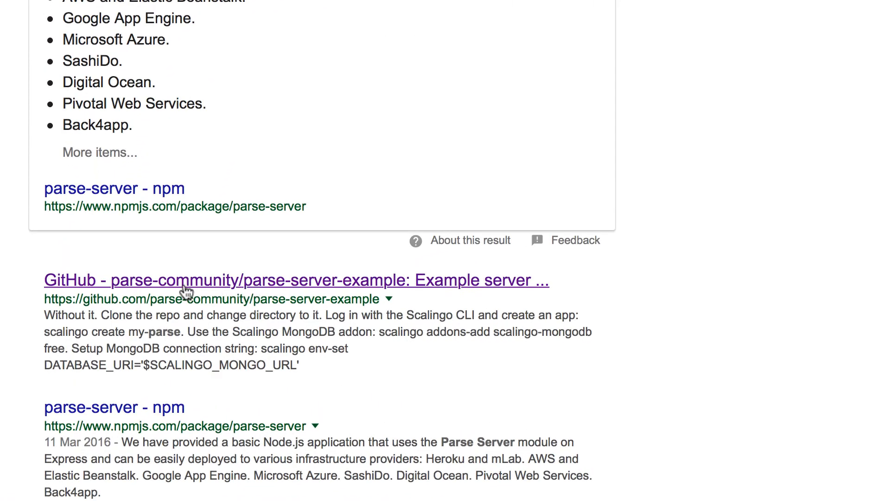
{"action": "mouse_move", "coordinate": [201, 286]}
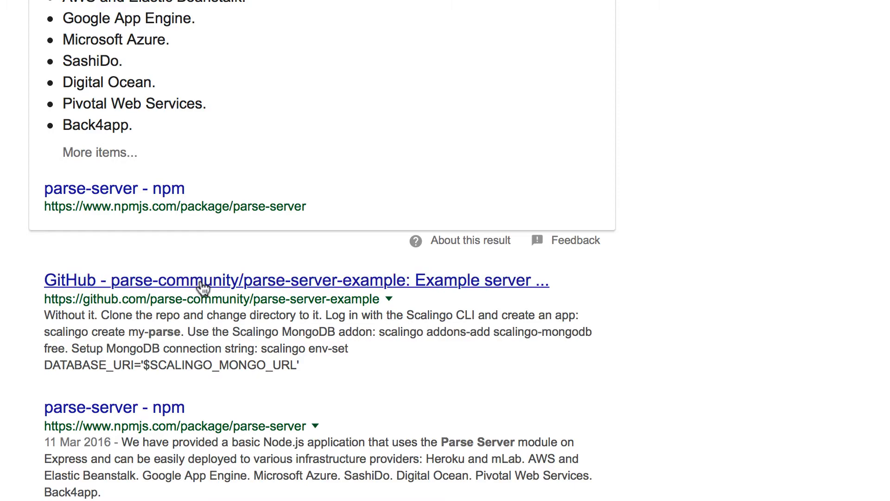
- Open parse-community/parse-server-example and scroll its README to 'Getting Started With Heroku + mLab Development'
{"action": "left_click", "coordinate": [296, 279]}
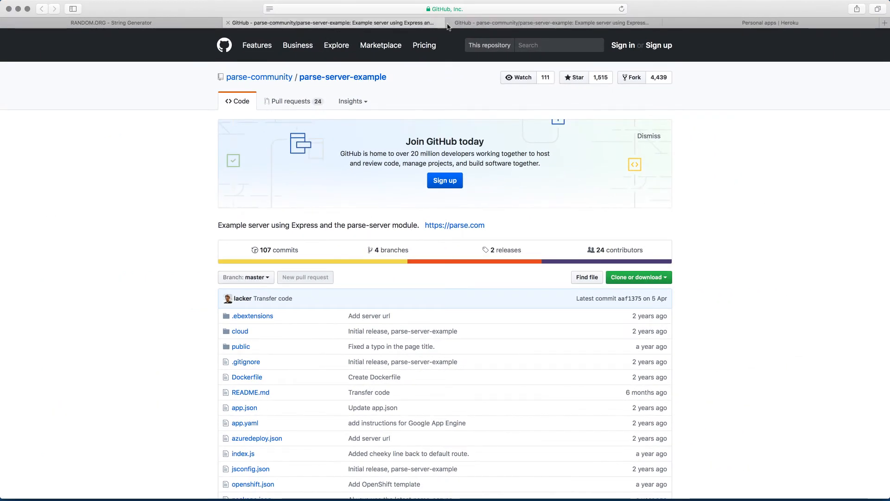
{"action": "scroll", "scroll_direction": "down", "scroll_amount": 3}
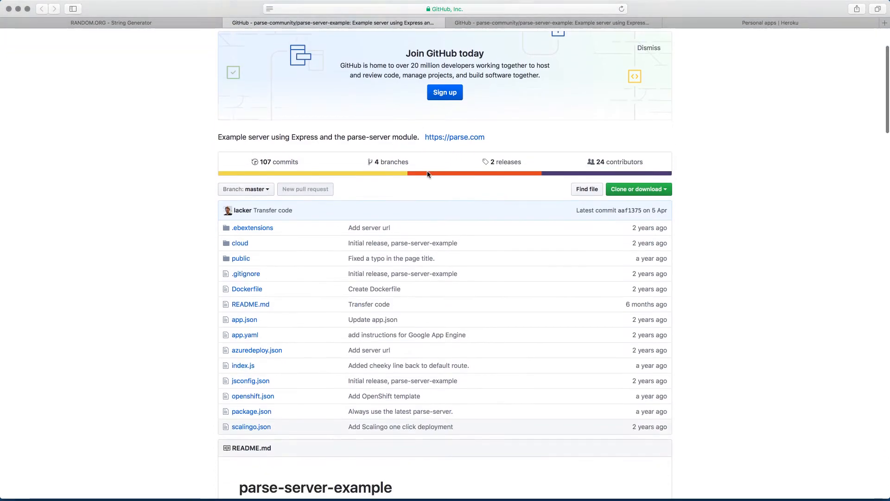
{"action": "scroll", "scroll_direction": "down", "scroll_amount": 3}
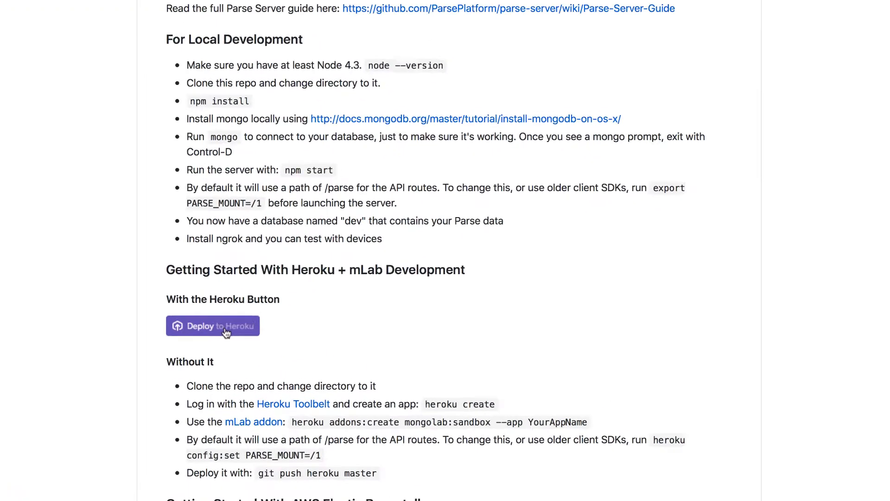
{"action": "scroll", "scroll_direction": "down", "scroll_amount": 3}
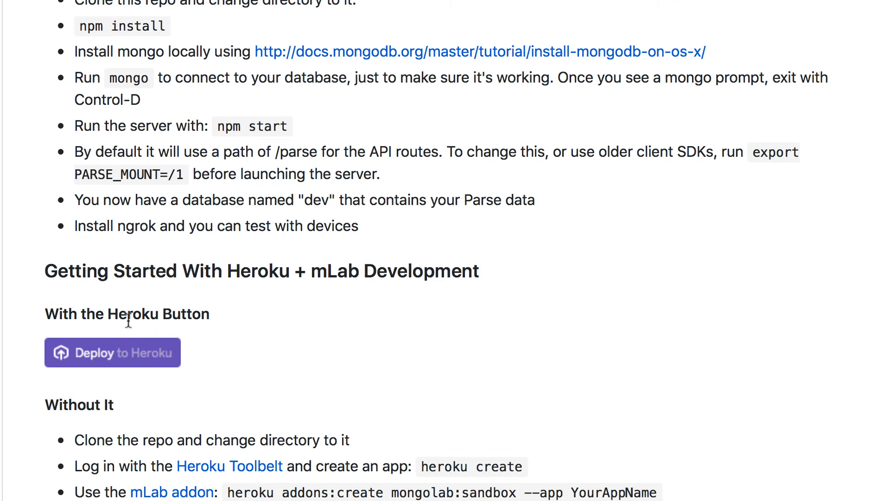
{"action": "mouse_move", "coordinate": [277, 271]}
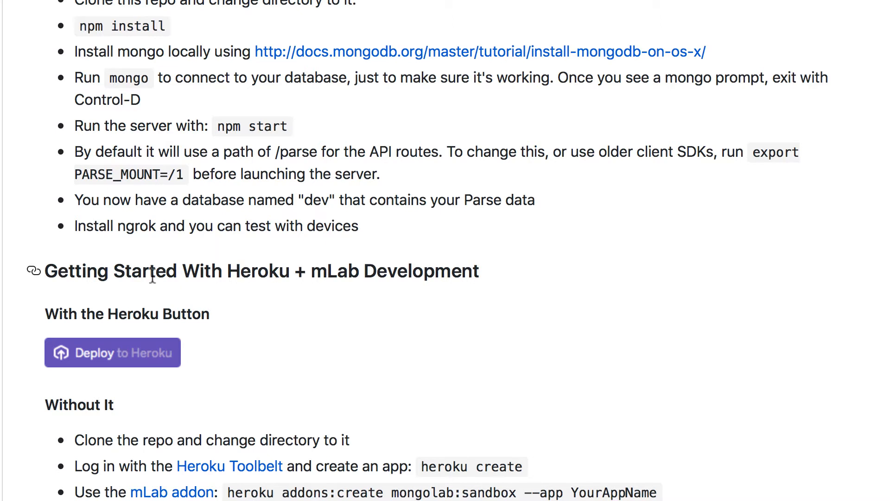
{"action": "scroll", "scroll_direction": "down", "scroll_amount": 3}
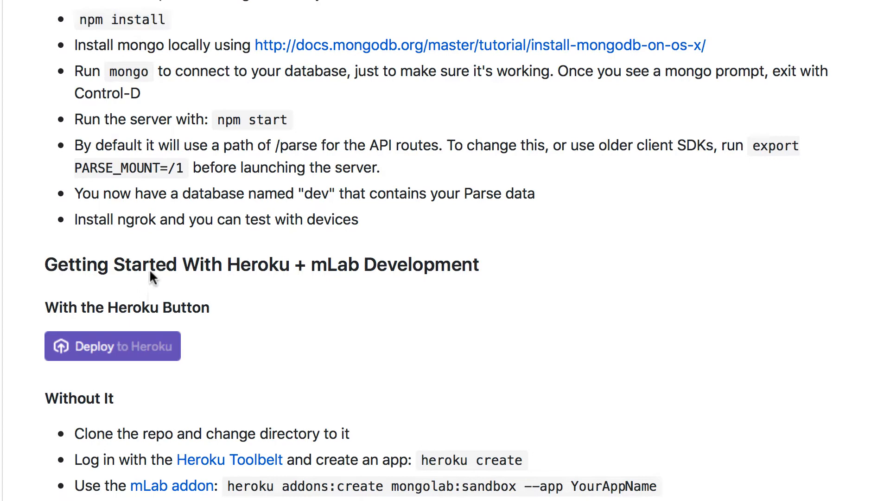
{"action": "scroll", "scroll_direction": "down", "scroll_amount": 3}
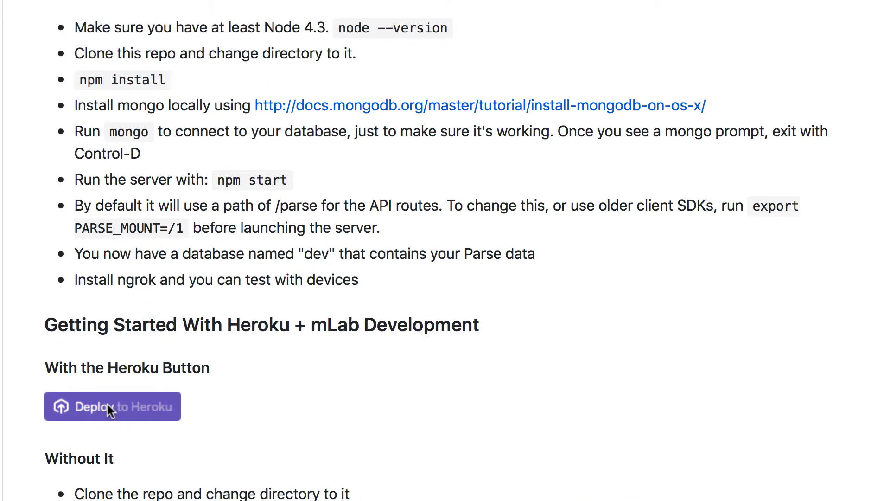
- Start Deploy to Heroku and name the new Parse Server Example app basictwitter
{"action": "left_click", "coordinate": [112, 407]}
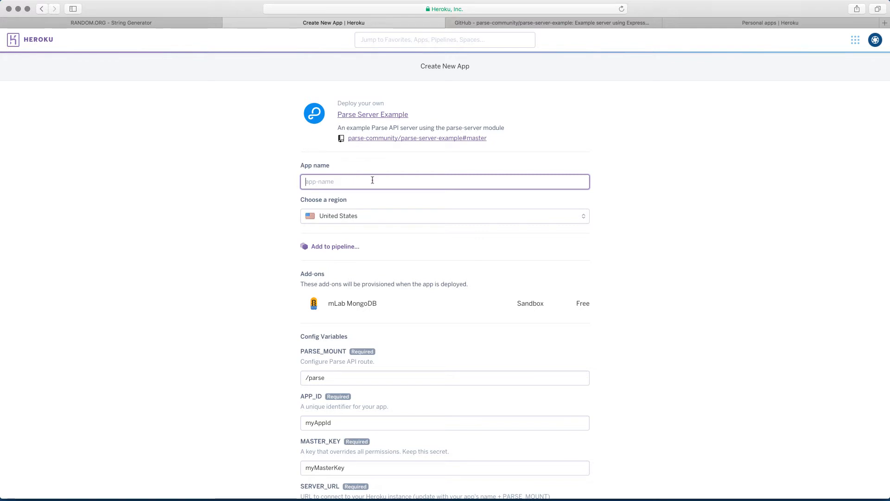
{"action": "scroll", "scroll_direction": "down", "scroll_amount": 3}
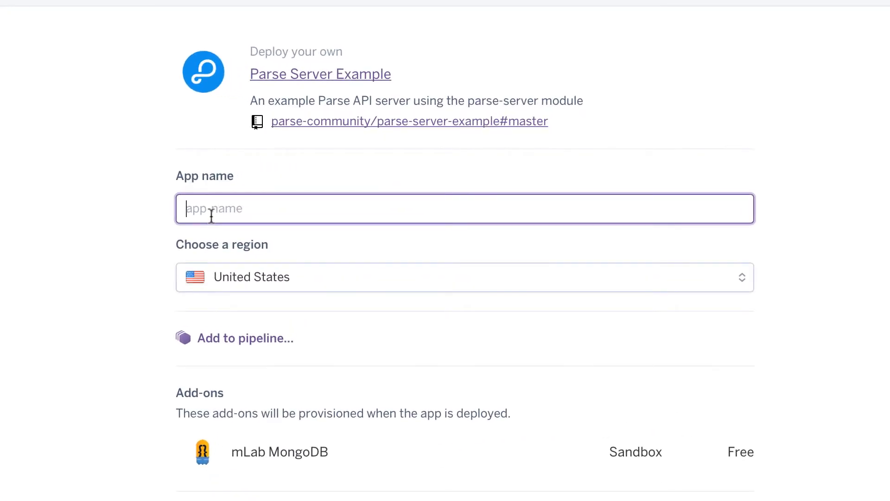
{"action": "type", "text": "Basi"}
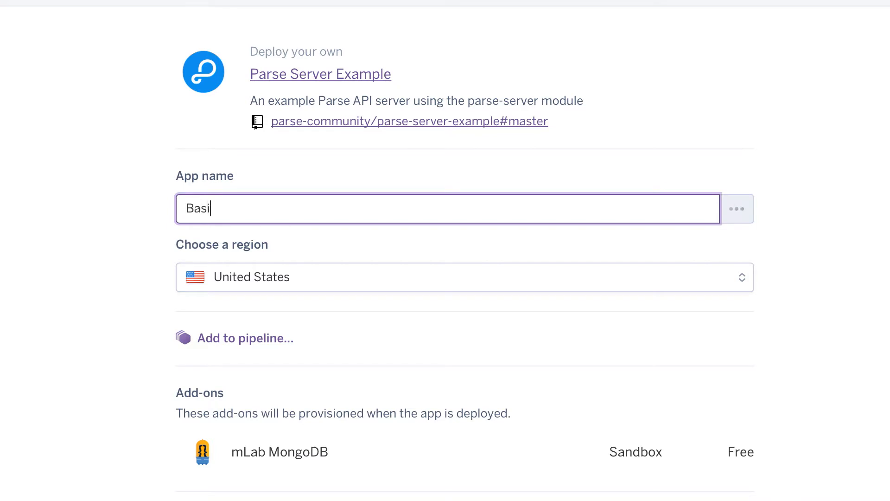
{"action": "type", "text": "cTwitt"}
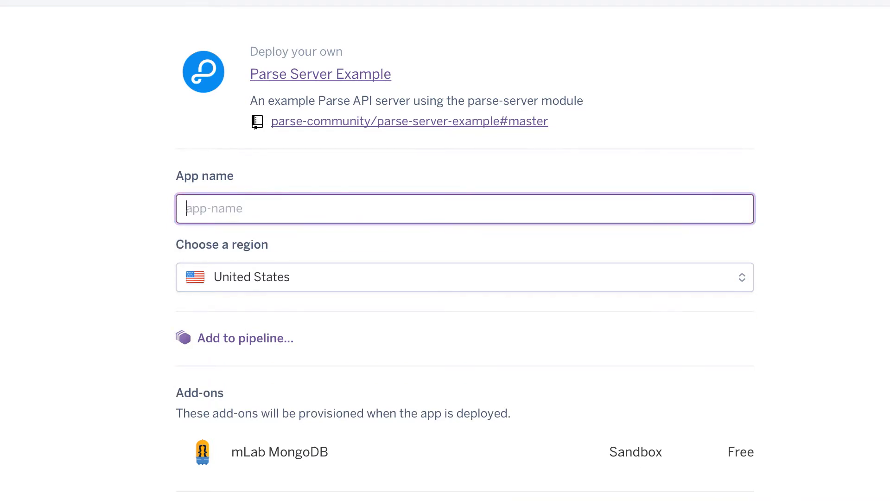
{"action": "type", "text": "Tw"}
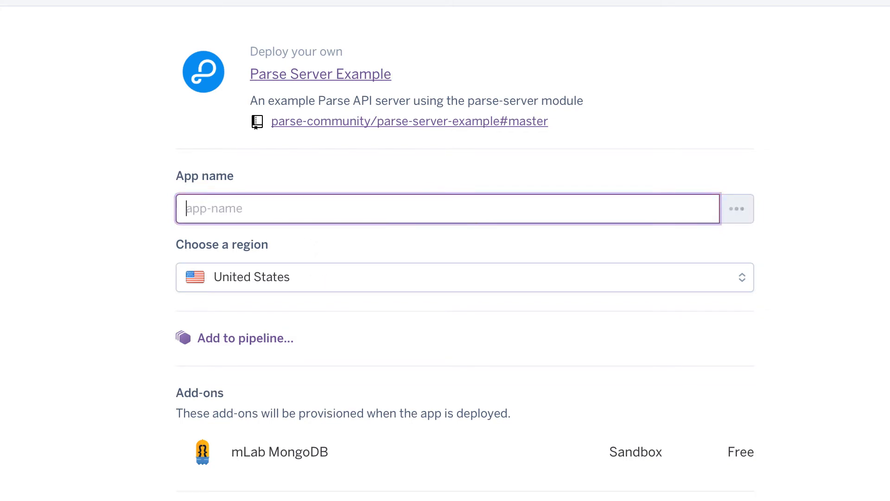
{"action": "type", "text": "basict"}
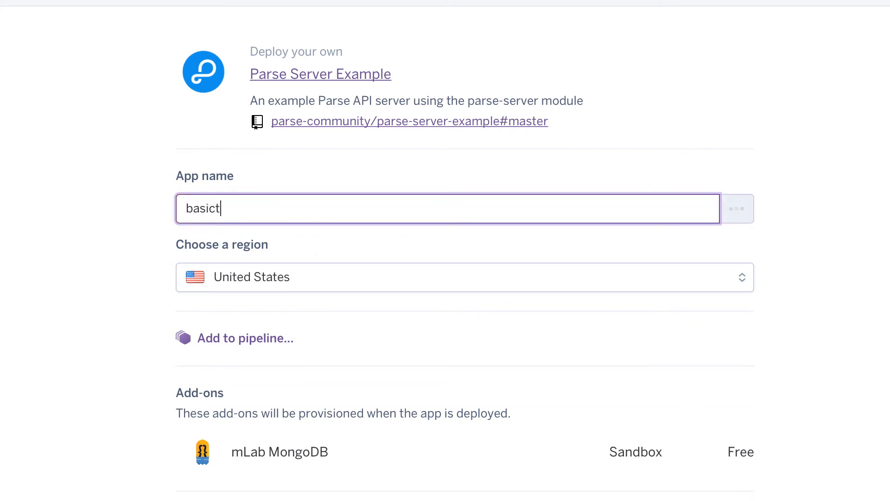
{"action": "type", "text": "witter"}
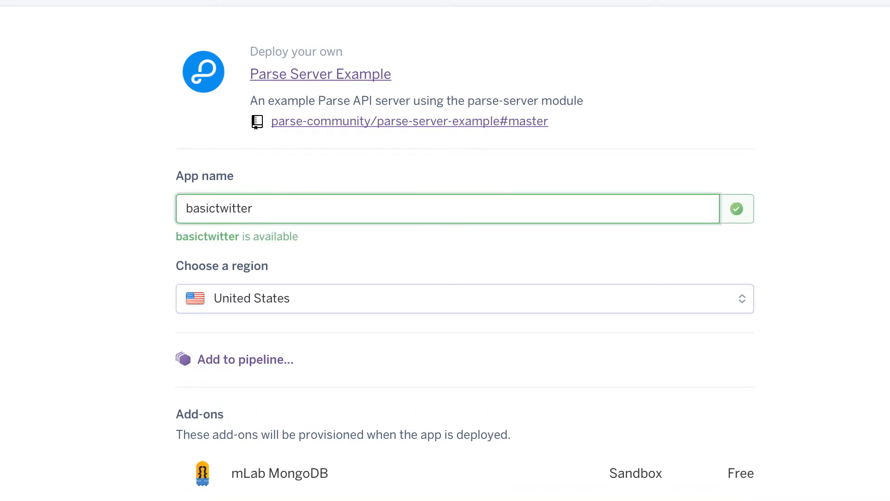
{"action": "mouse_move", "coordinate": [292, 251]}
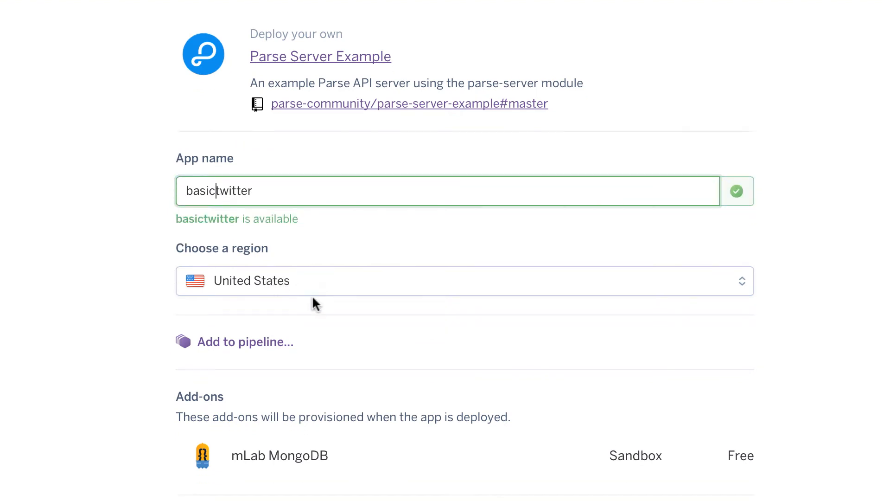
{"action": "scroll", "scroll_direction": "down", "scroll_amount": 3}
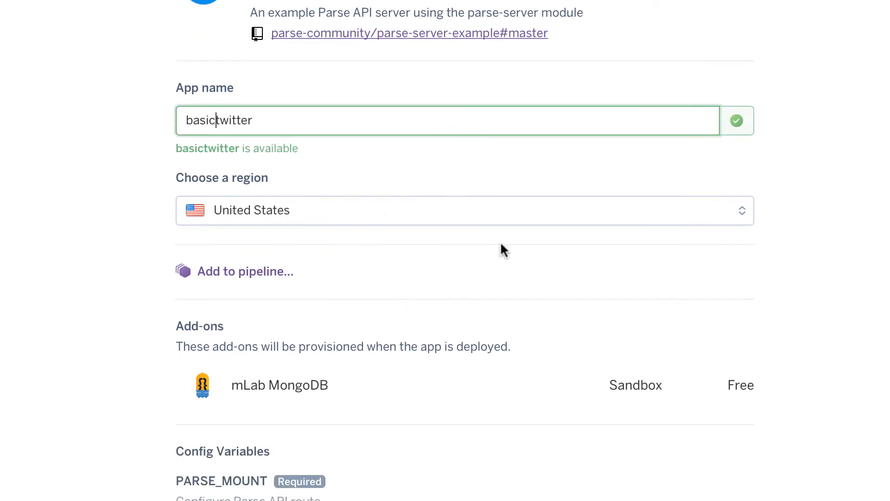
{"action": "scroll", "scroll_direction": "down", "scroll_amount": 3}
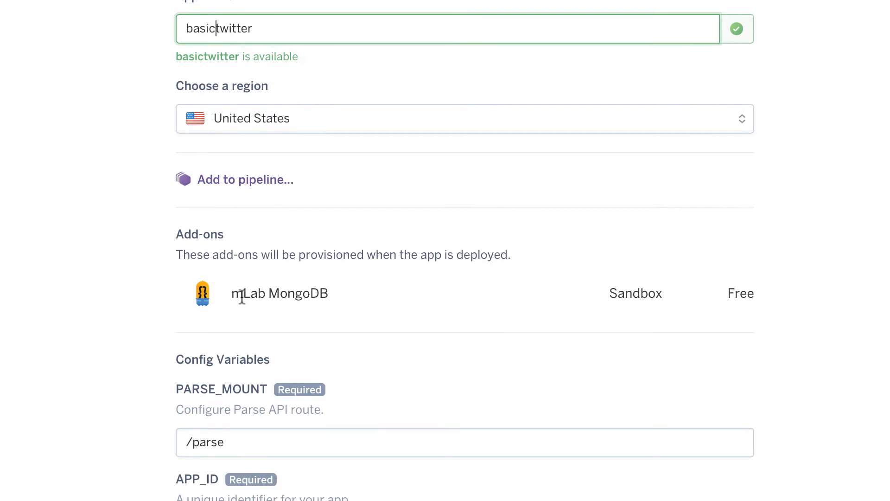
{"action": "mouse_move", "coordinate": [217, 301]}
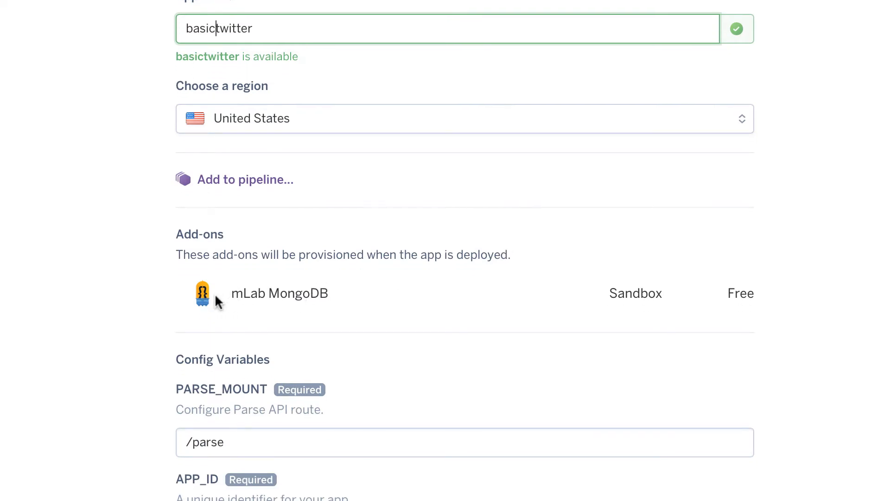
{"action": "mouse_move", "coordinate": [647, 293]}
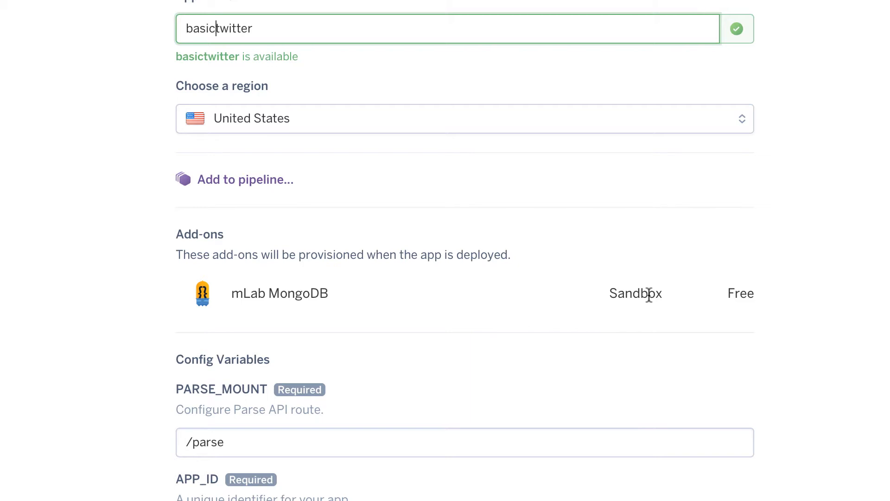
{"action": "mouse_move", "coordinate": [419, 300]}
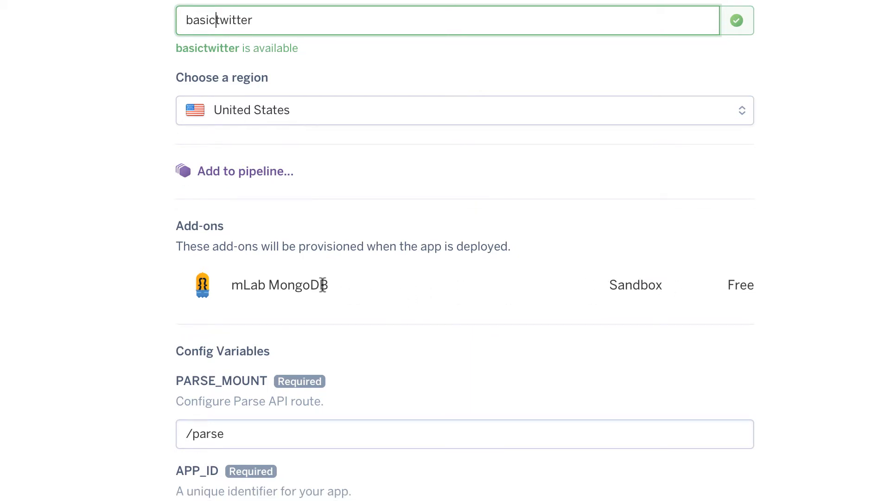
{"action": "scroll", "scroll_direction": "down", "scroll_amount": 3}
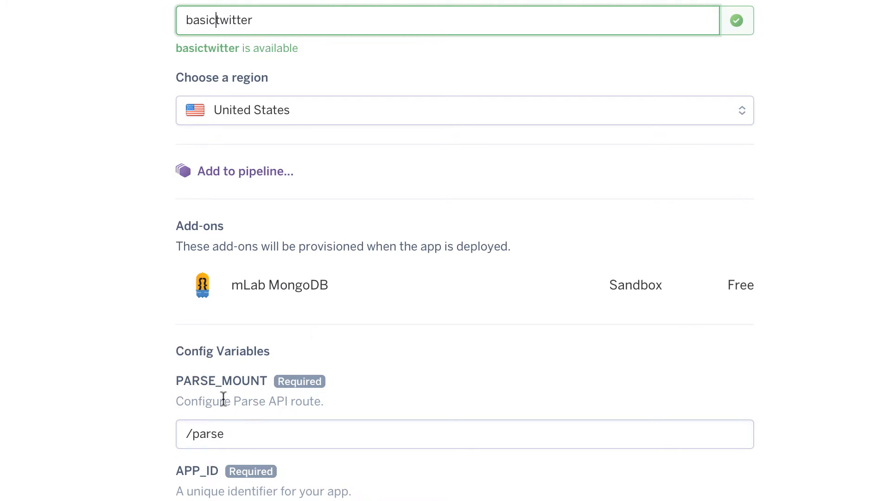
{"action": "mouse_move", "coordinate": [203, 486]}
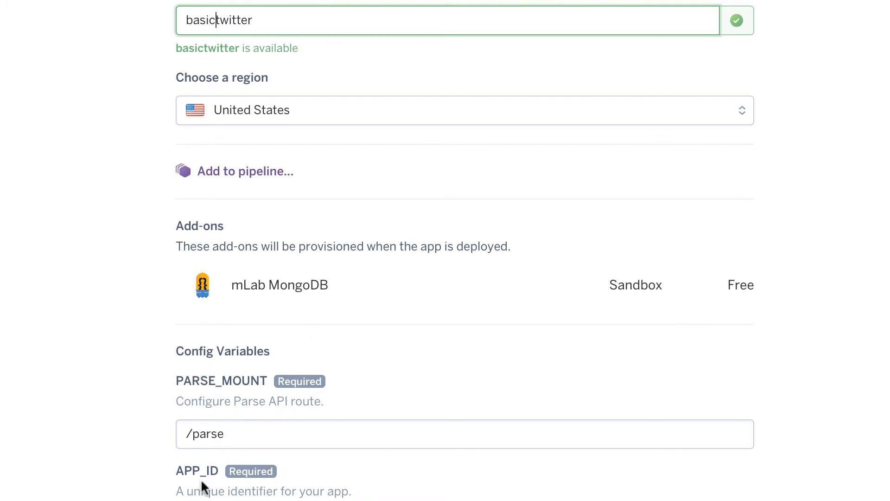
{"action": "mouse_move", "coordinate": [294, 419]}
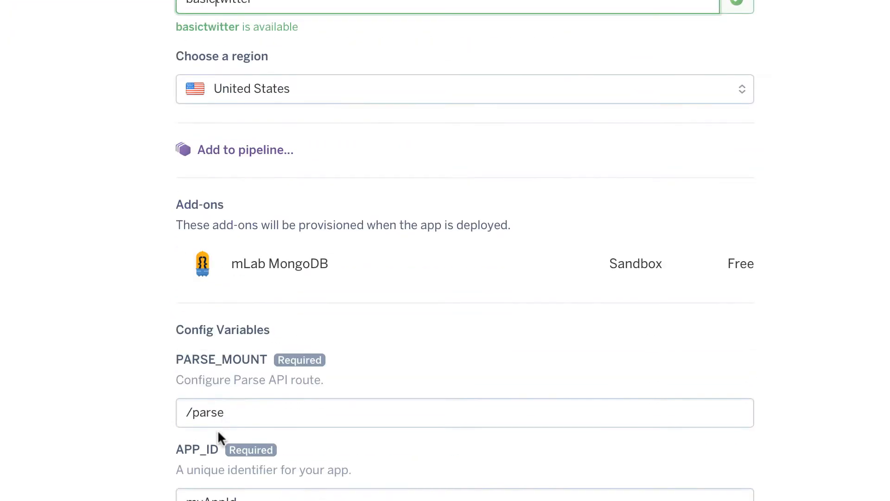
{"action": "scroll", "scroll_direction": "down", "scroll_amount": 3}
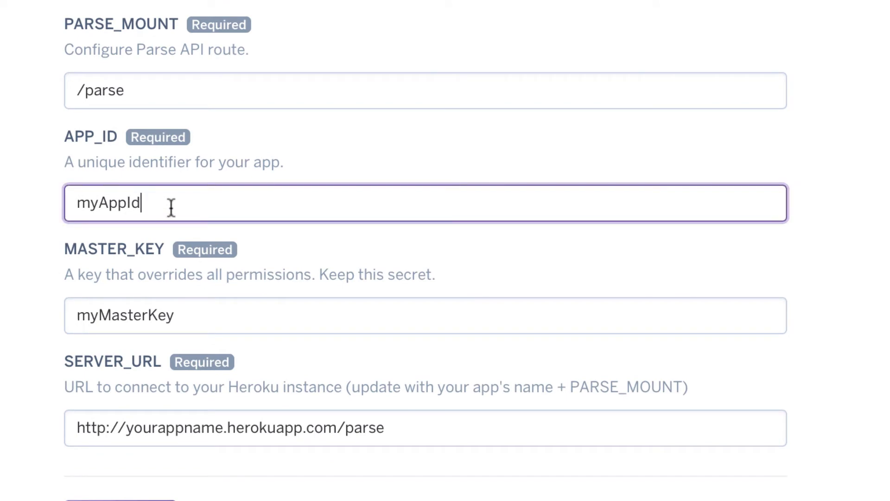
{"action": "left_click", "coordinate": [111, 23]}
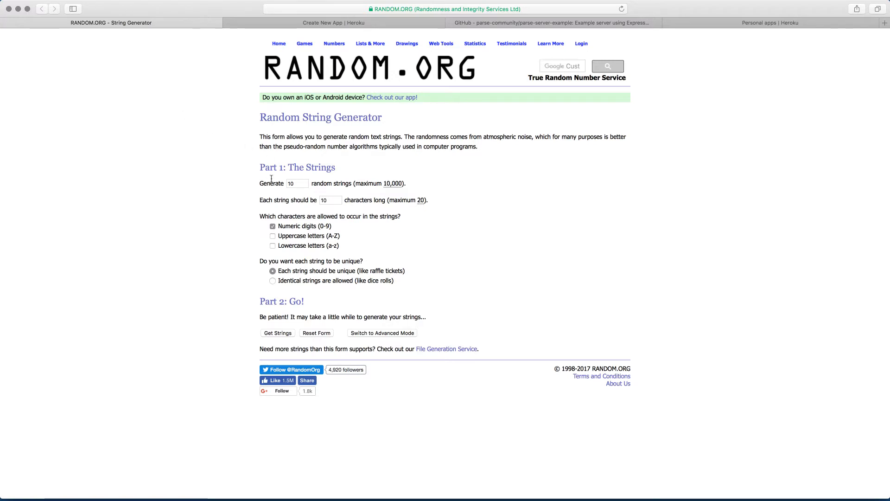
{"action": "mouse_move", "coordinate": [310, 88]}
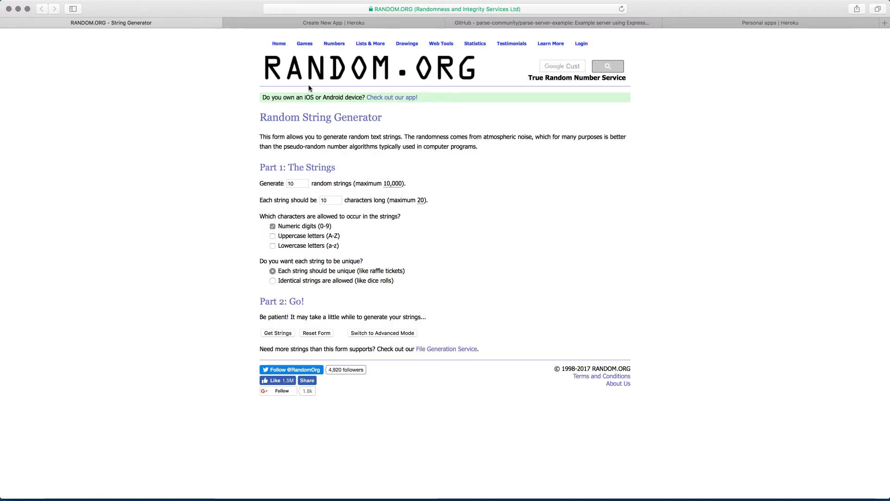
- Go to the RANDOM.ORG home page and open the Random String Generator
{"action": "left_click", "coordinate": [278, 44]}
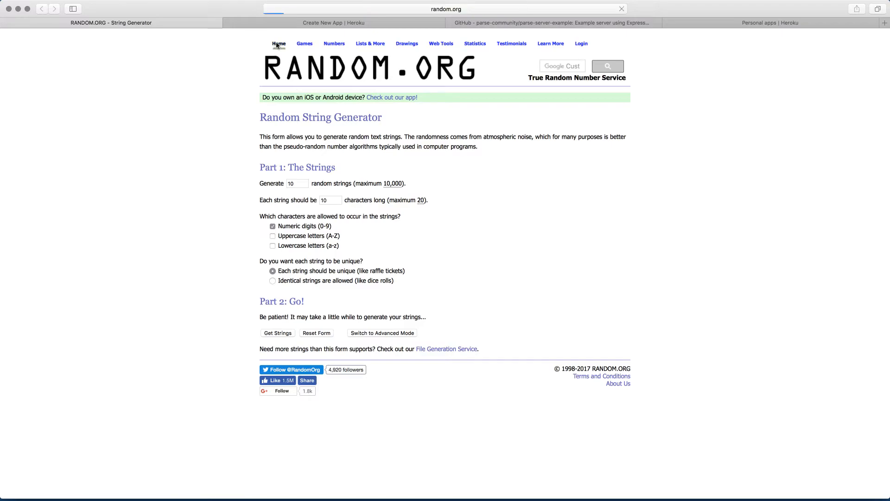
{"action": "left_click", "coordinate": [278, 44]}
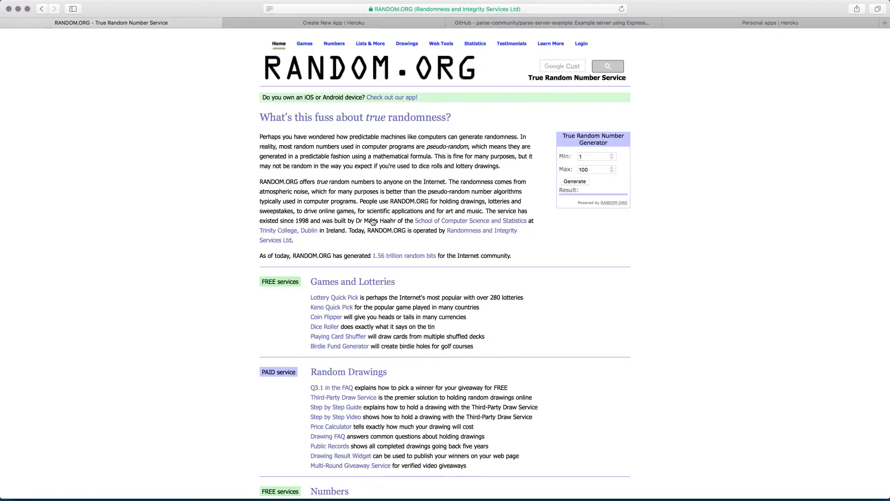
{"action": "scroll", "scroll_direction": "down", "scroll_amount": 3}
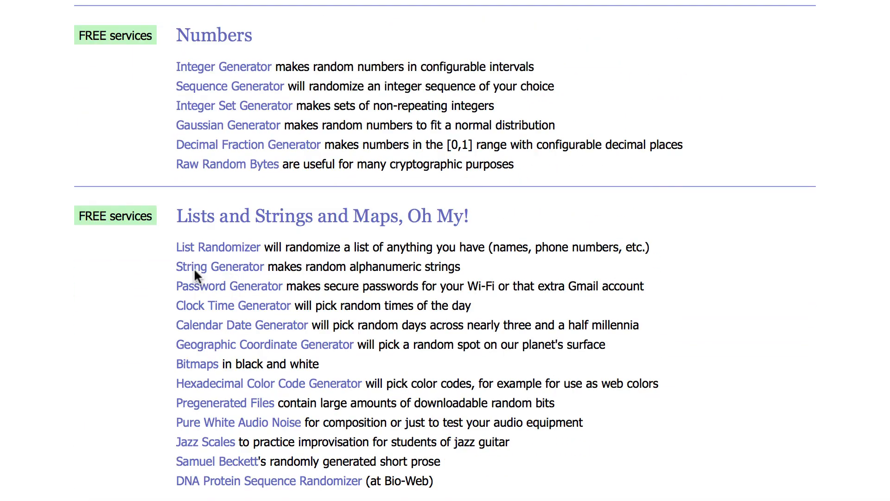
{"action": "left_click", "coordinate": [219, 266]}
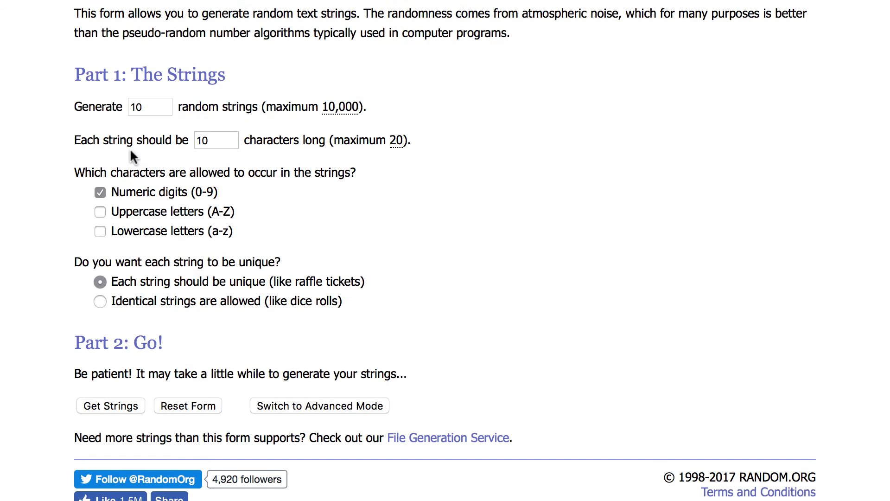
- Generate 4 strings of 20 characters using digits, uppercase and lowercase letters
{"action": "triple_click", "coordinate": [150, 106]}
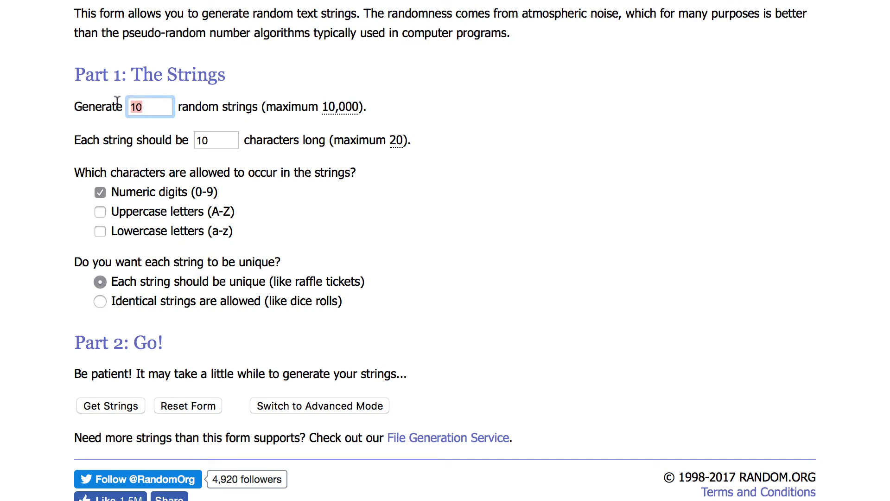
{"action": "type", "text": "4"}
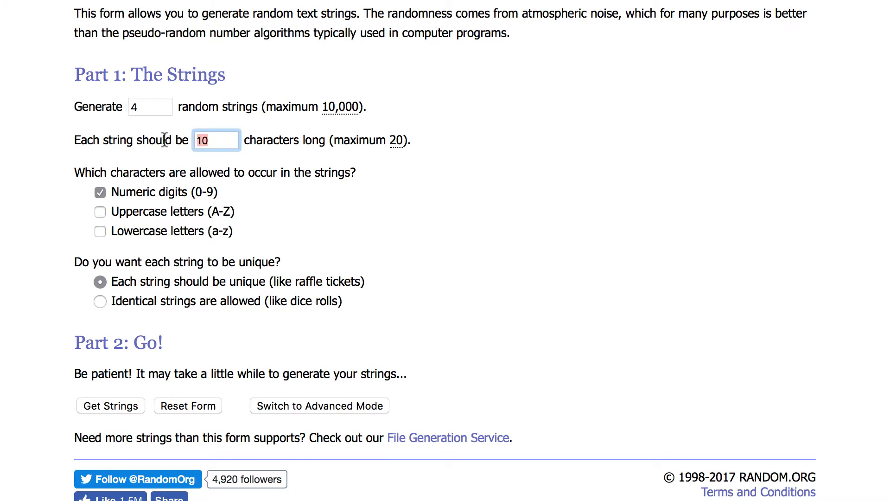
{"action": "type", "text": "20"}
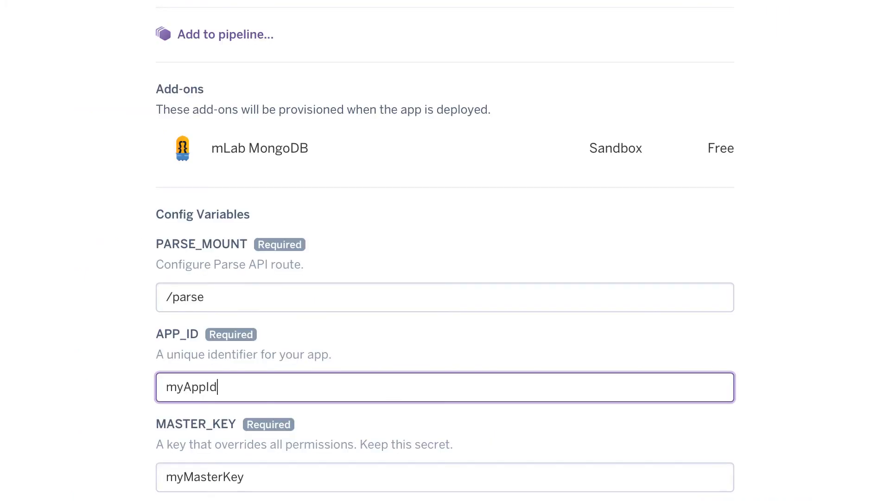
{"action": "mouse_move", "coordinate": [246, 391]}
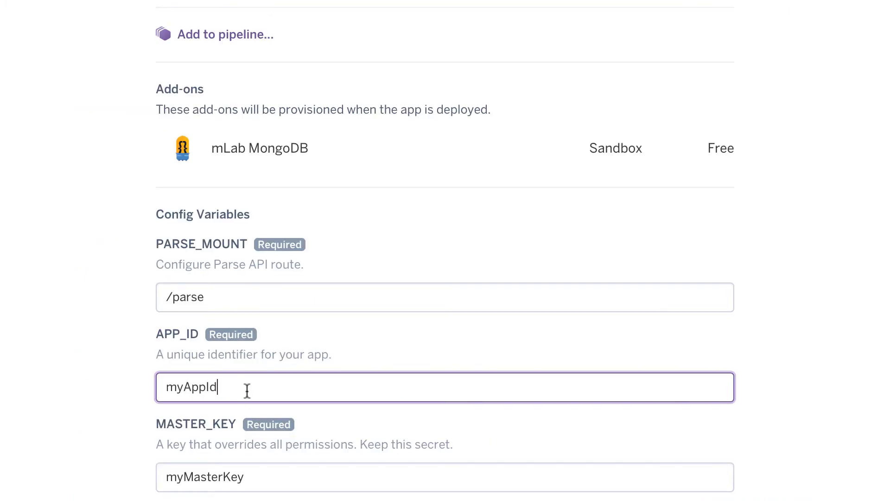
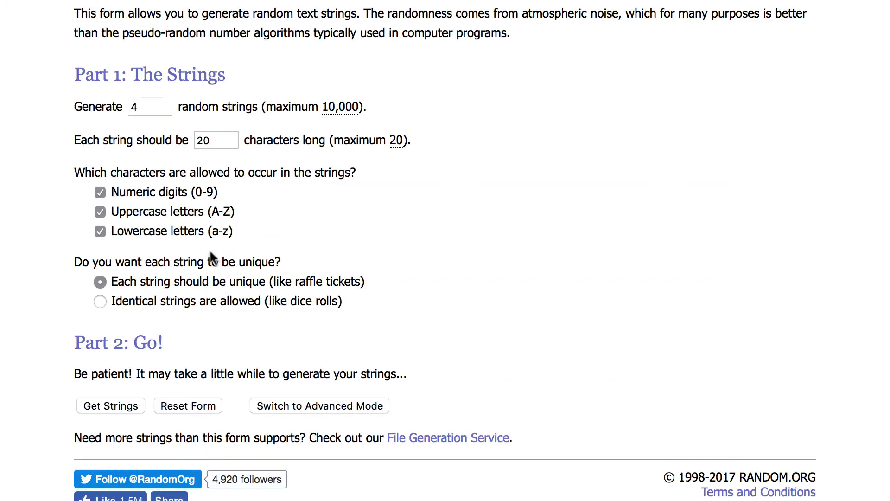
{"action": "mouse_move", "coordinate": [227, 298]}
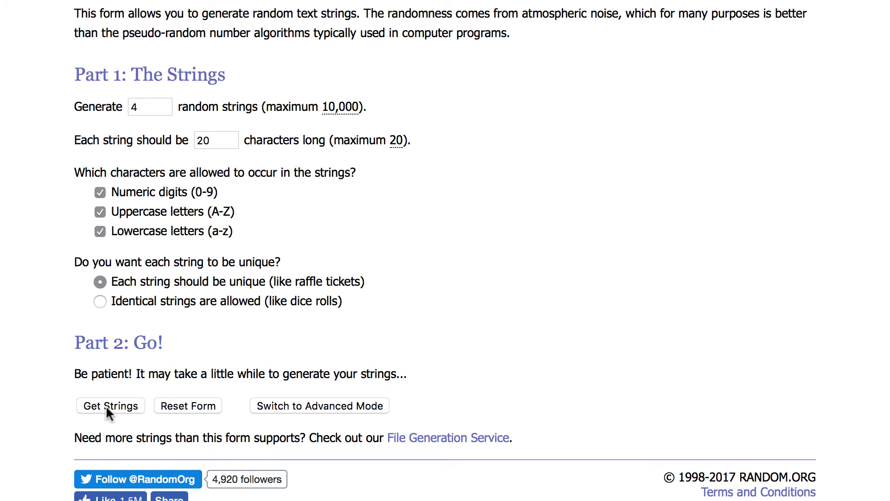
{"action": "left_click", "coordinate": [110, 406]}
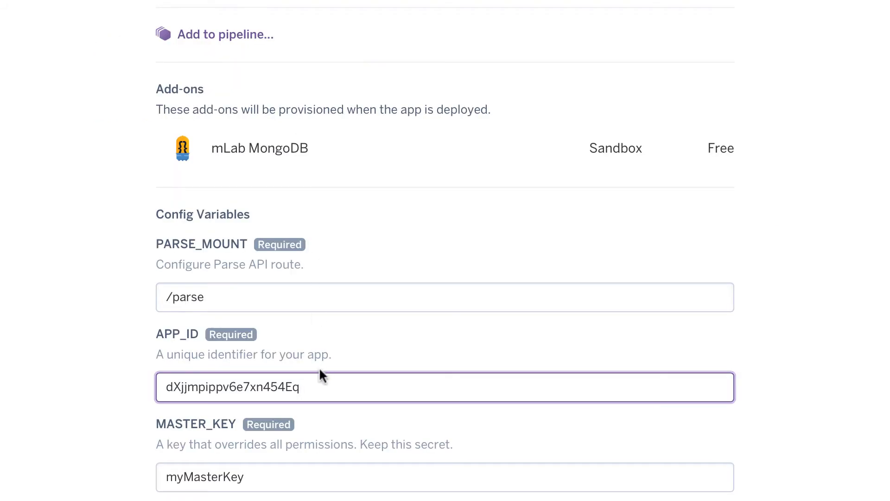
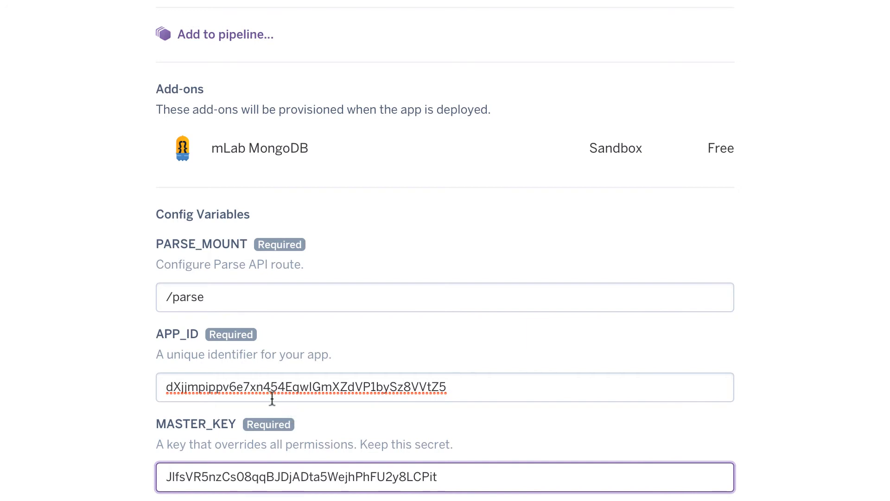
{"action": "mouse_move", "coordinate": [429, 236]}
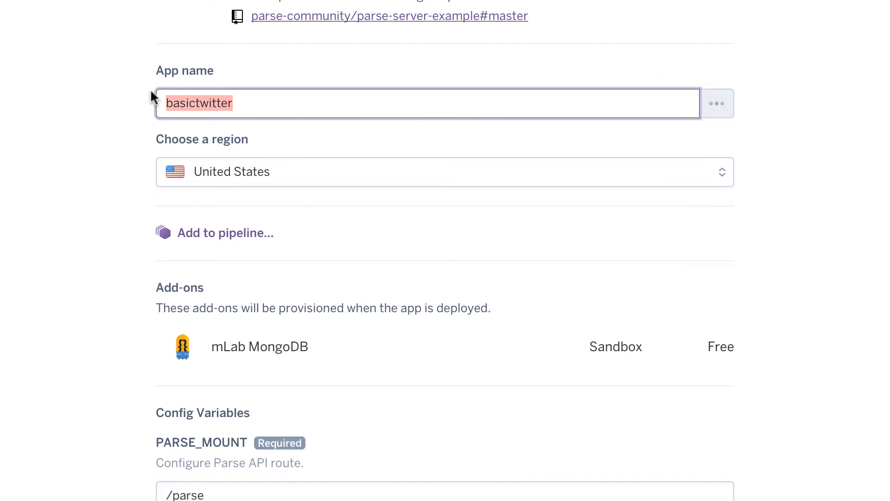
{"action": "scroll", "scroll_direction": "down", "scroll_amount": 3}
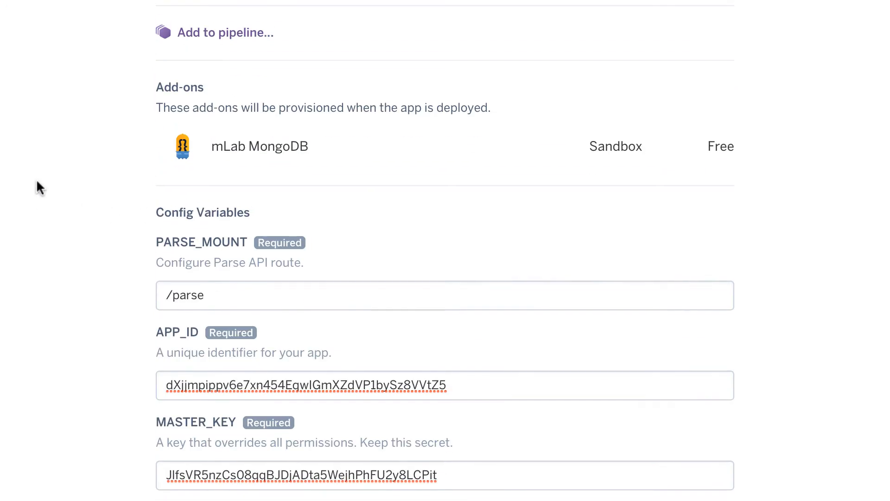
{"action": "scroll", "scroll_direction": "down", "scroll_amount": 3}
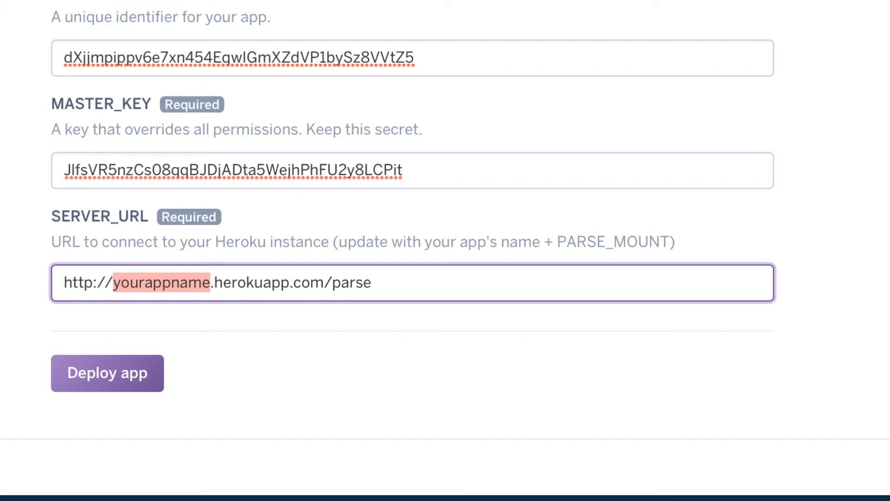
{"action": "type", "text": "basictwitter"}
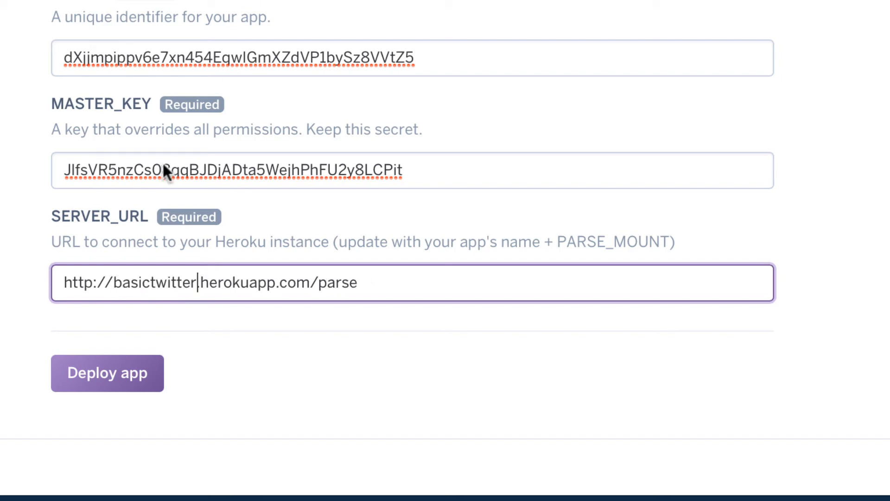
{"action": "mouse_move", "coordinate": [328, 287]}
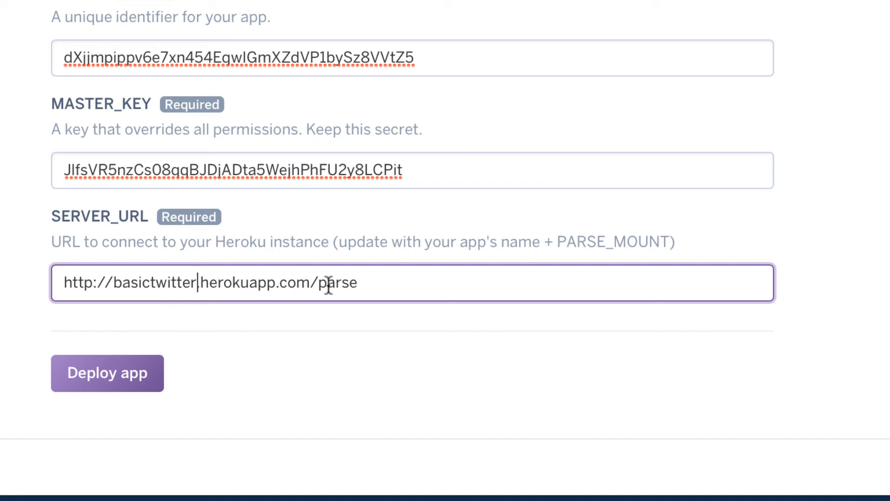
- Deploy the basictwitter app and follow the five deployment stages to completion
{"action": "left_click", "coordinate": [108, 373]}
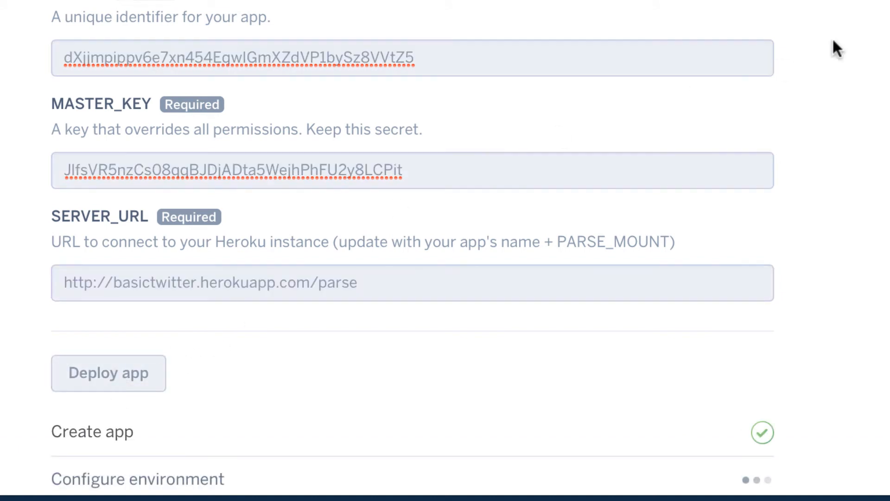
{"action": "scroll", "scroll_direction": "down", "scroll_amount": 3}
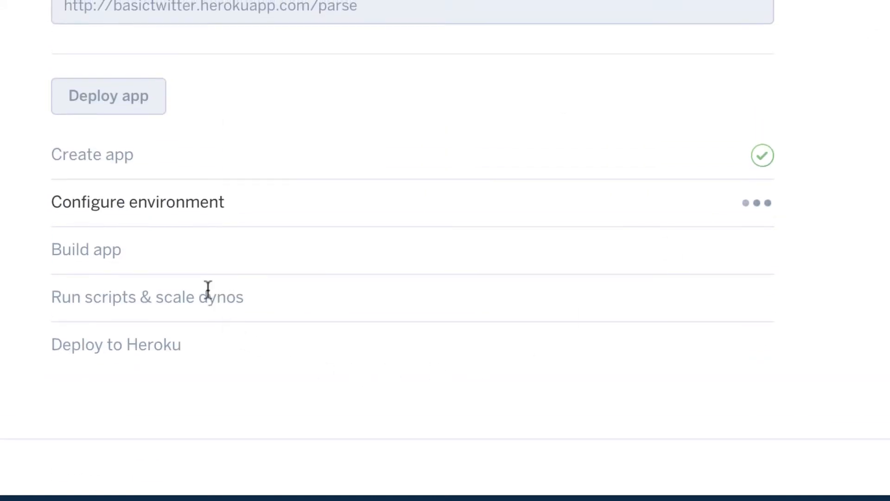
{"action": "mouse_move", "coordinate": [105, 187]}
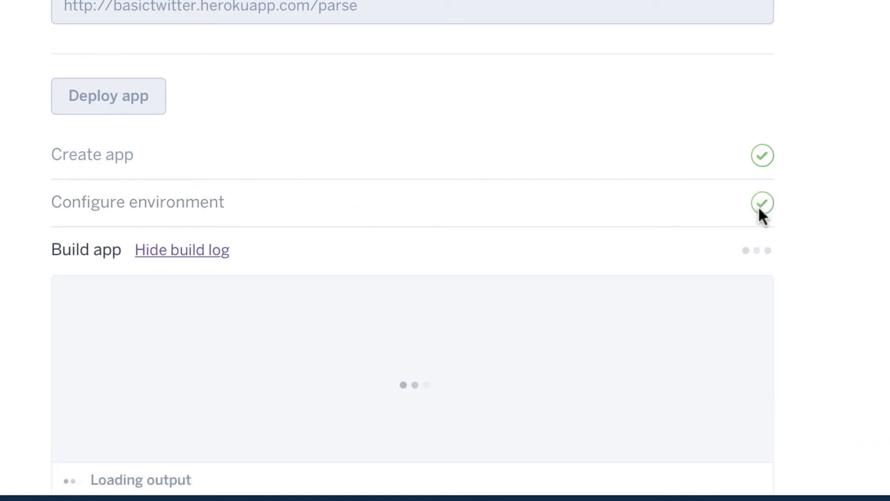
{"action": "scroll", "scroll_direction": "down", "scroll_amount": 3}
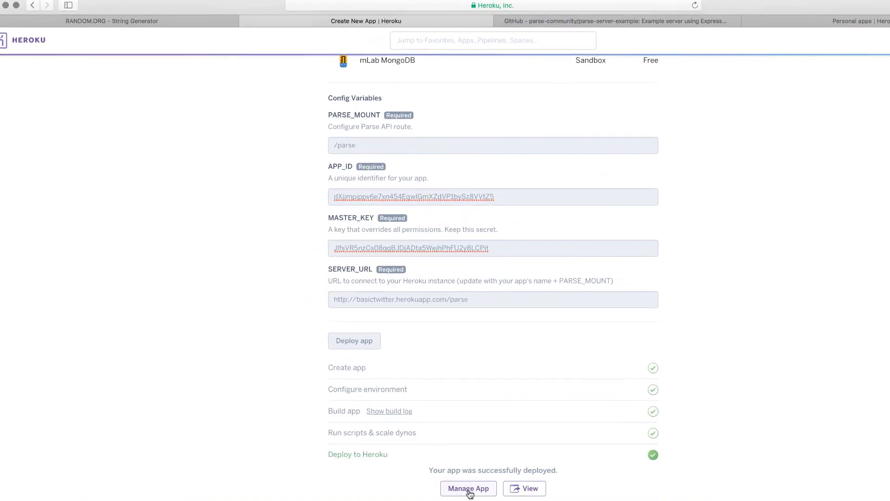
- Manage the deployed app to reach the basictwitter overview dashboard
{"action": "left_click", "coordinate": [468, 489]}
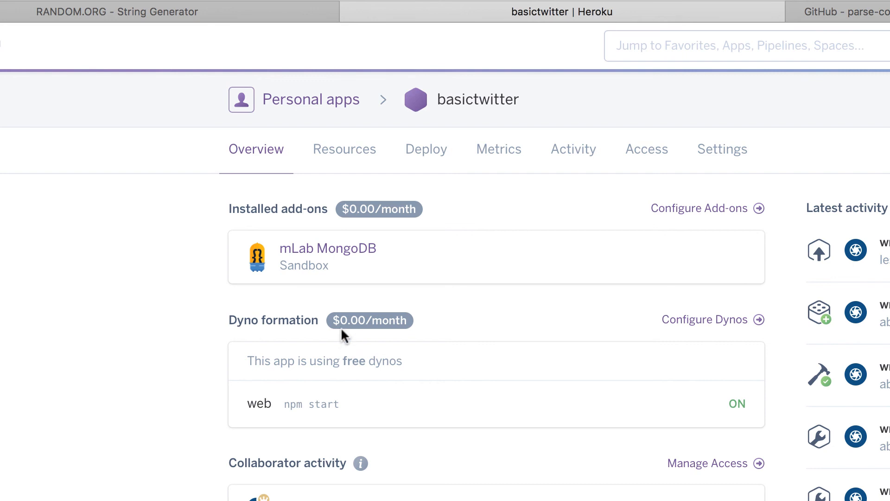
{"action": "mouse_move", "coordinate": [307, 256]}
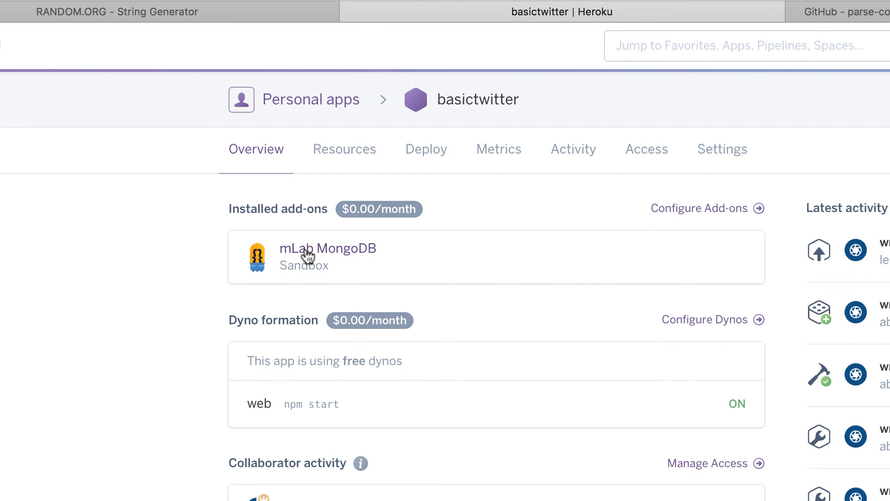
{"action": "left_click", "coordinate": [327, 248]}
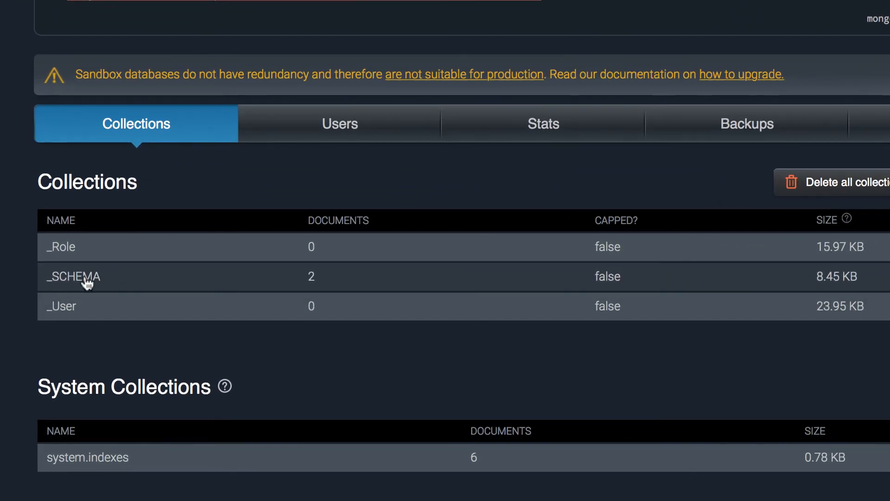
{"action": "mouse_move", "coordinate": [86, 297]}
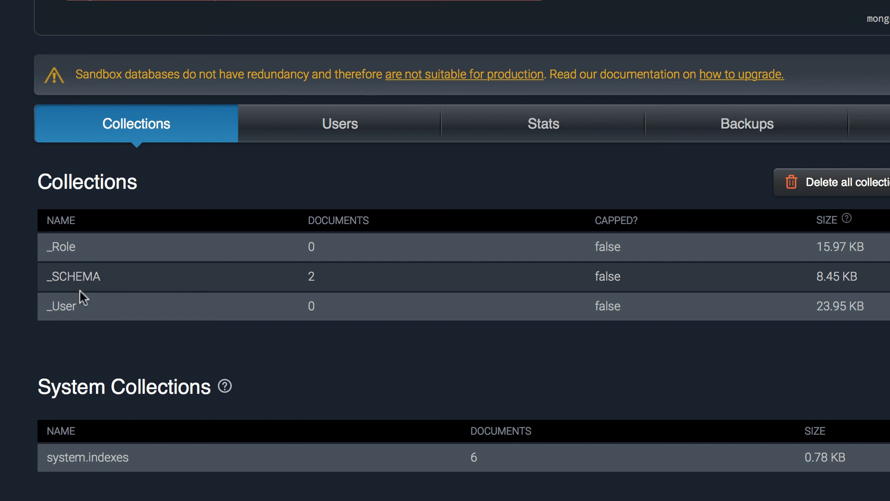
{"action": "mouse_move", "coordinate": [65, 248]}
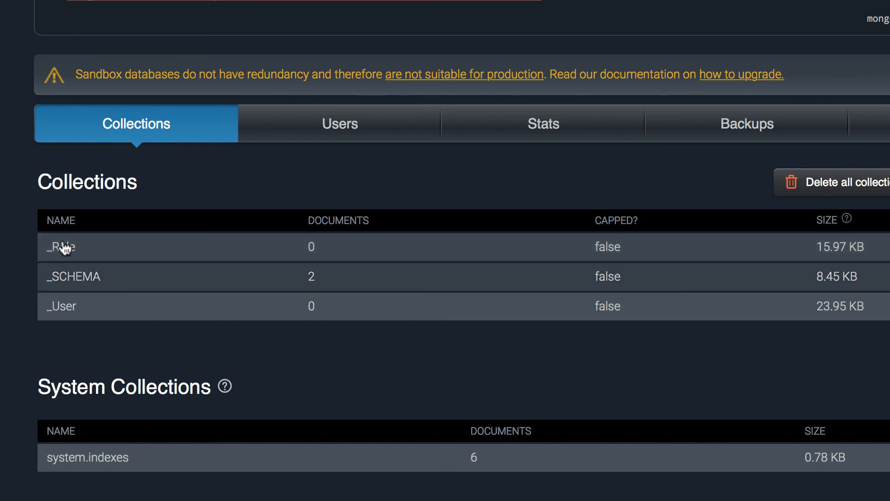
{"action": "mouse_move", "coordinate": [615, 330]}
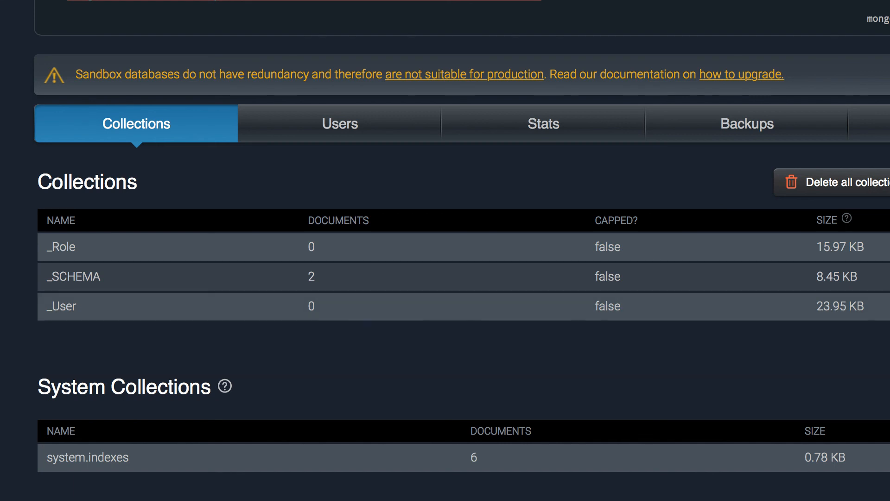
{"action": "left_click", "coordinate": [246, 19]}
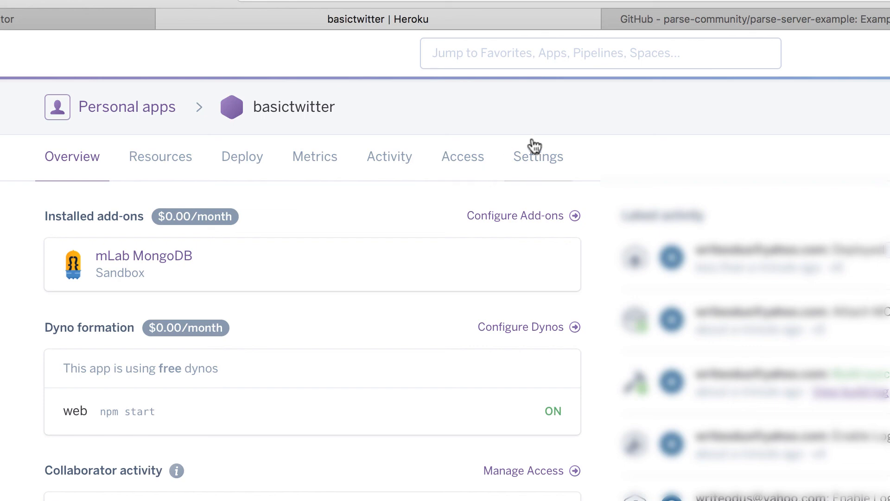
- In Settings, reveal the config vars APP_ID, MASTER_KEY, MONGODB_URI, PARSE_MOUNT and SERVER_URL
{"action": "left_click", "coordinate": [537, 156]}
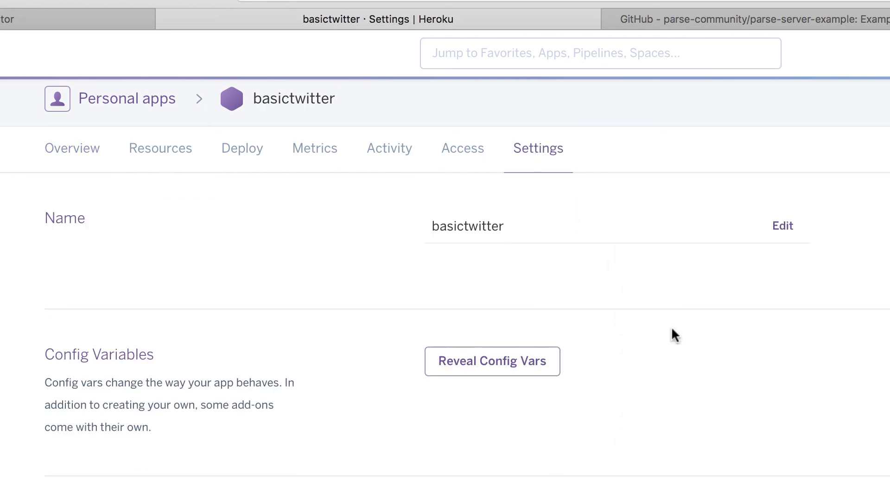
{"action": "scroll", "scroll_direction": "down", "scroll_amount": 3}
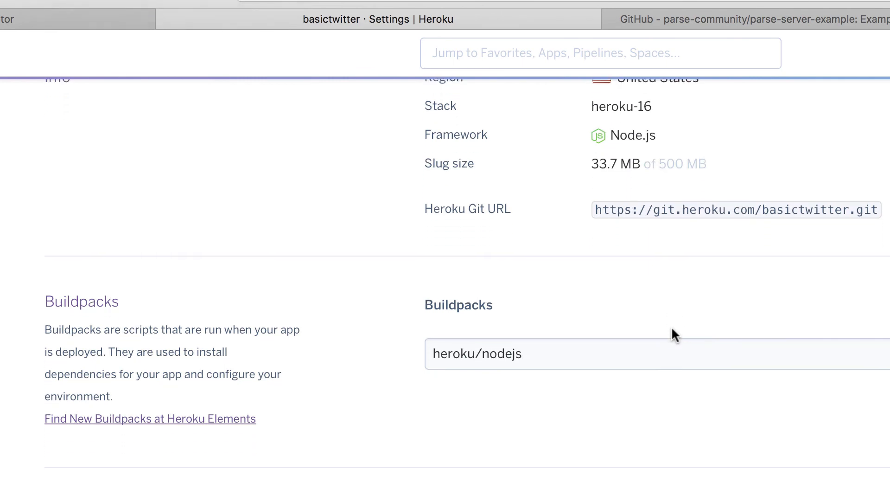
{"action": "scroll", "scroll_direction": "up", "scroll_amount": 3}
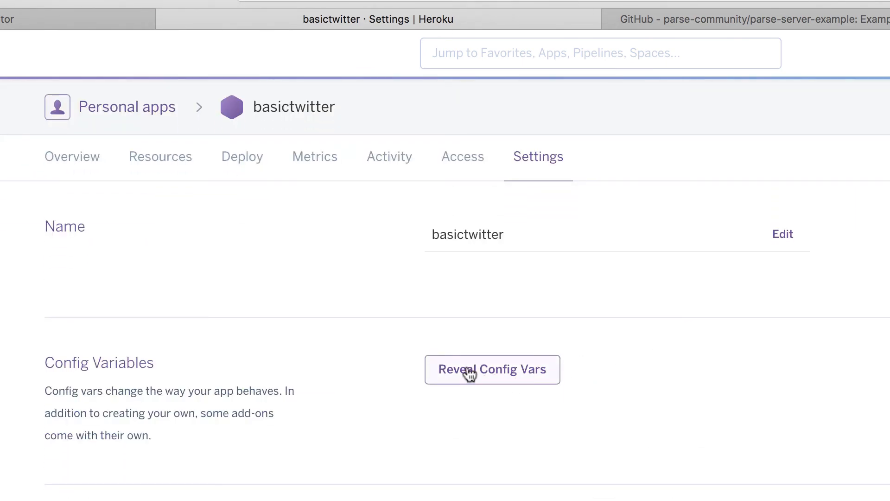
{"action": "left_click", "coordinate": [492, 369]}
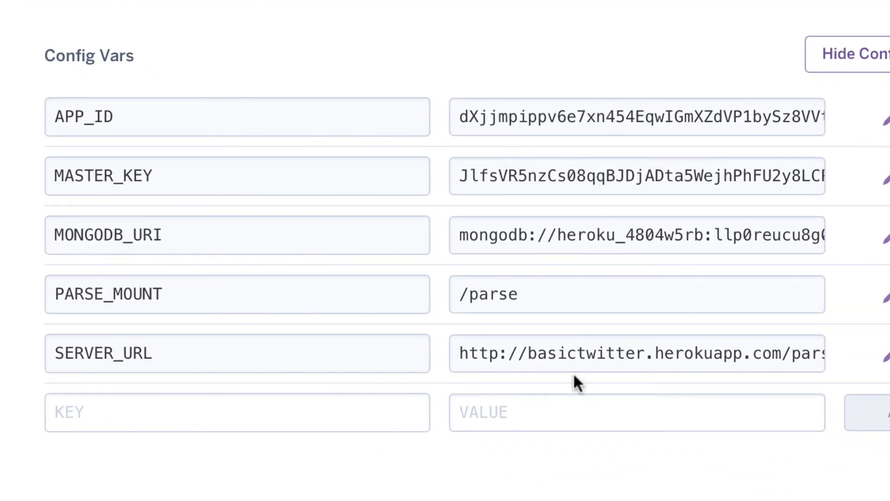
{"action": "mouse_move", "coordinate": [549, 240]}
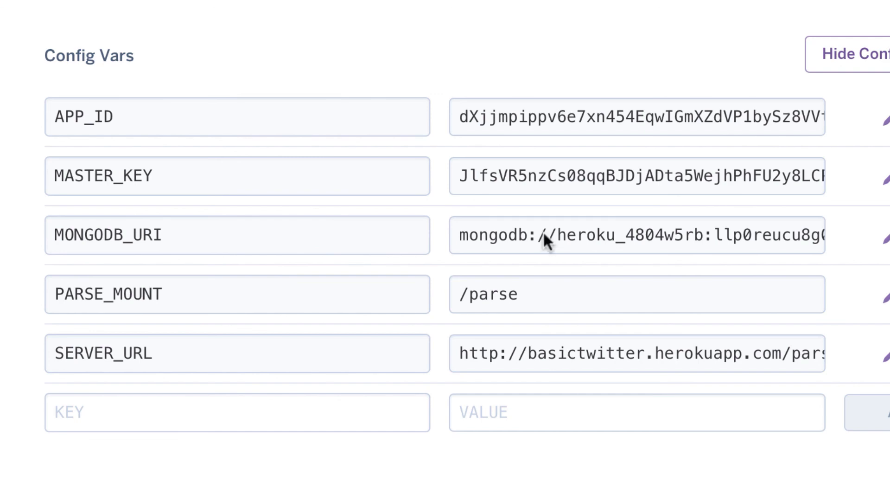
{"action": "mouse_move", "coordinate": [509, 61]}
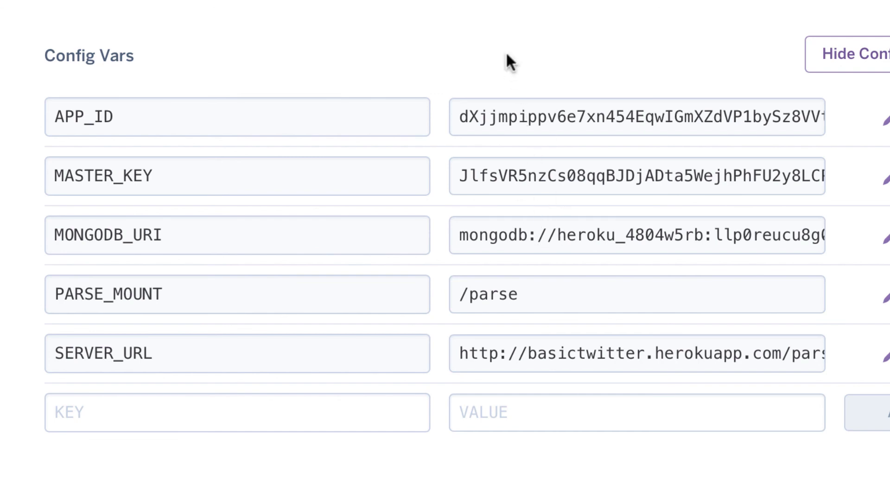